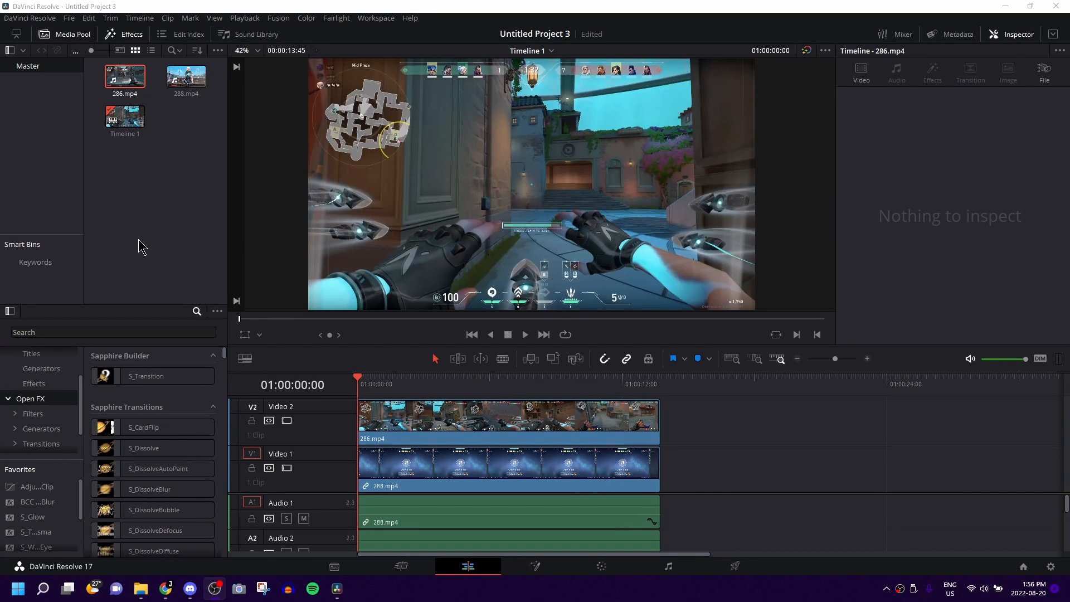
mouse_move(149, 235)
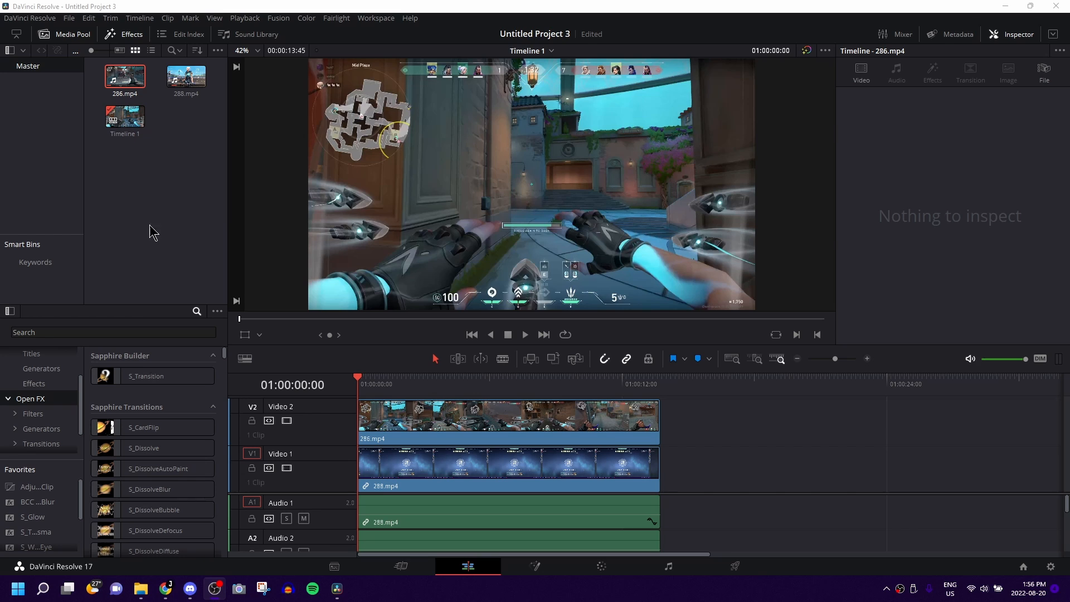
mouse_move(143, 201)
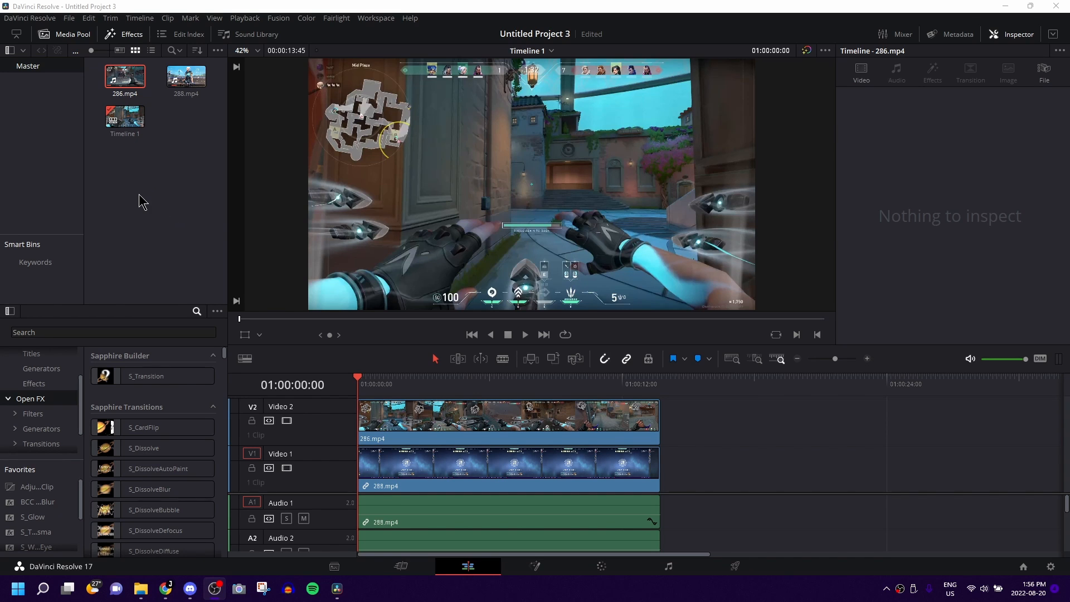
Select the 286.mp4 gameplay clip on V2 to show its Transform and Cropping settings
left_click(386, 377)
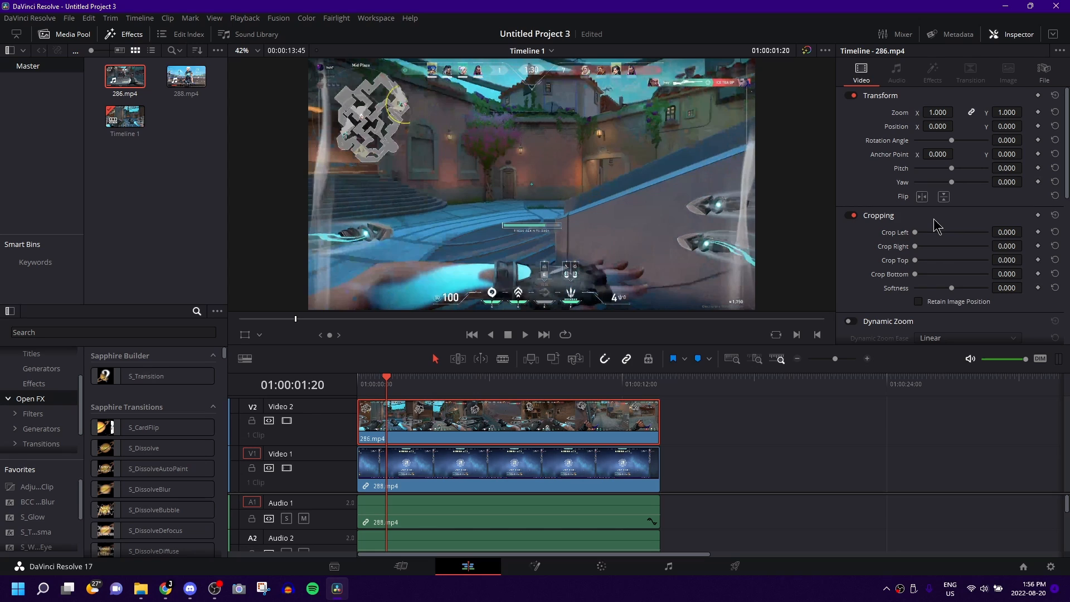
mouse_move(934, 224)
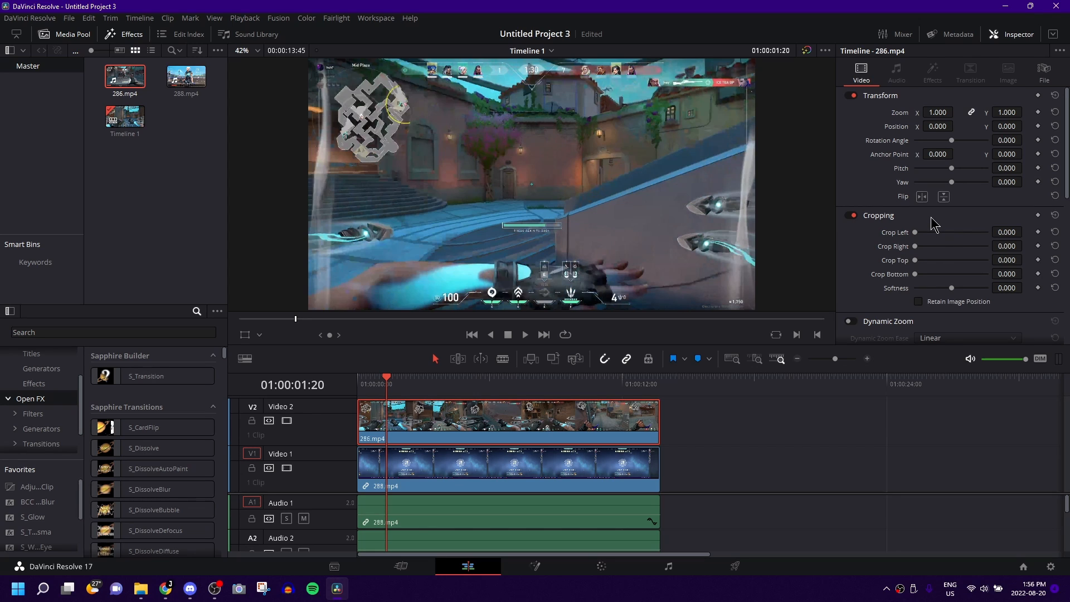
mouse_move(876, 109)
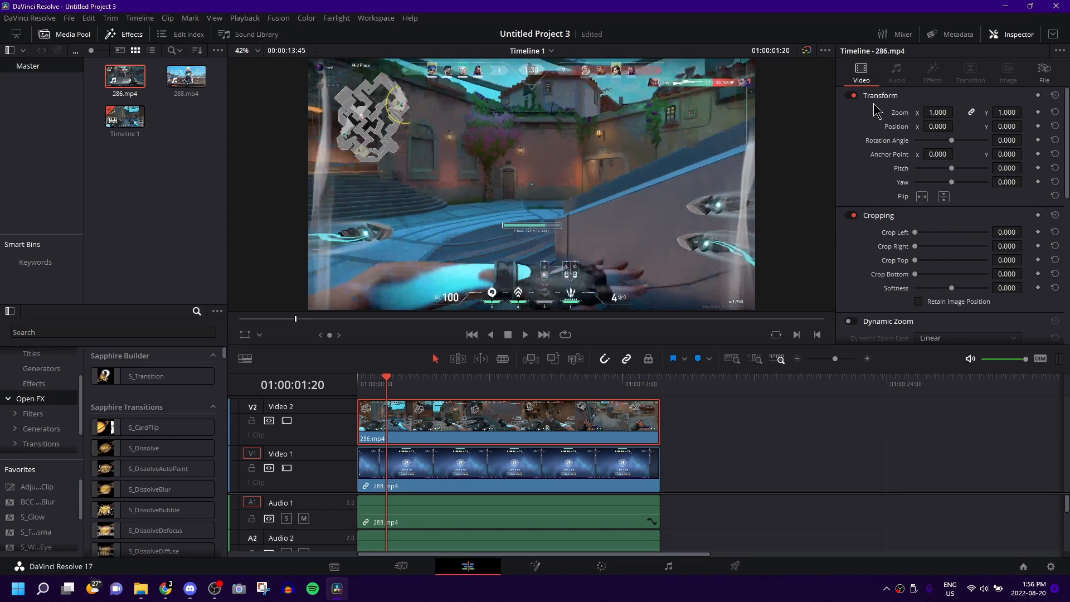
left_click(617, 426)
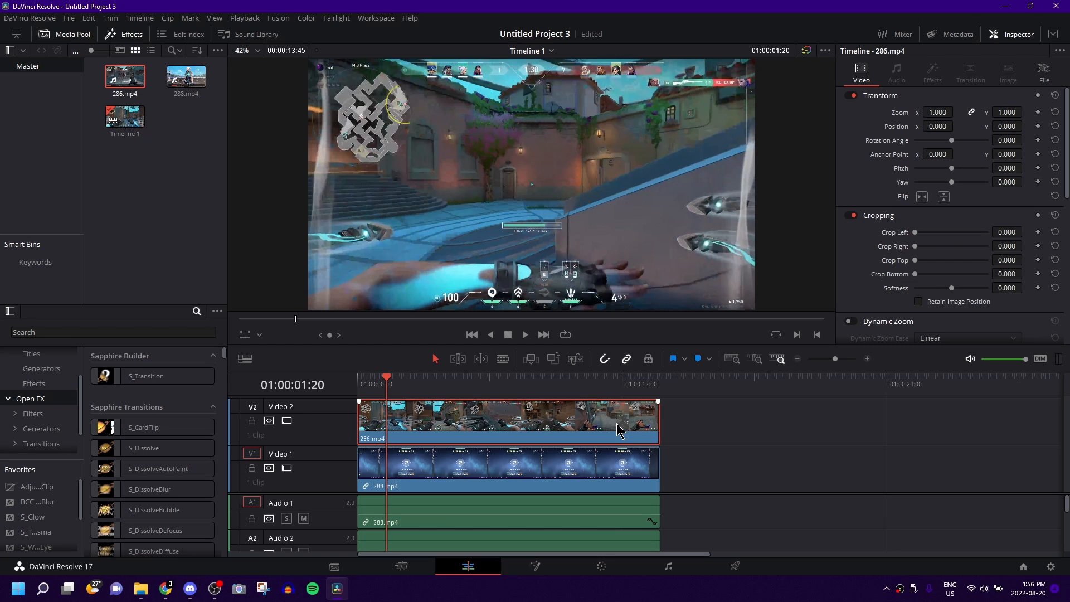
mouse_move(737, 256)
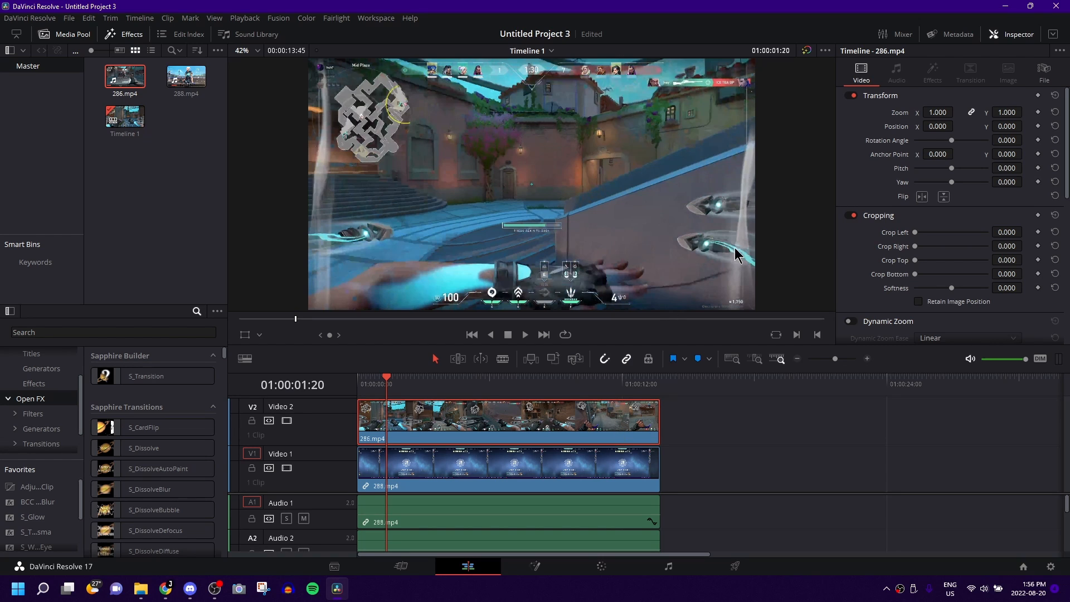
mouse_move(880, 220)
type("200")
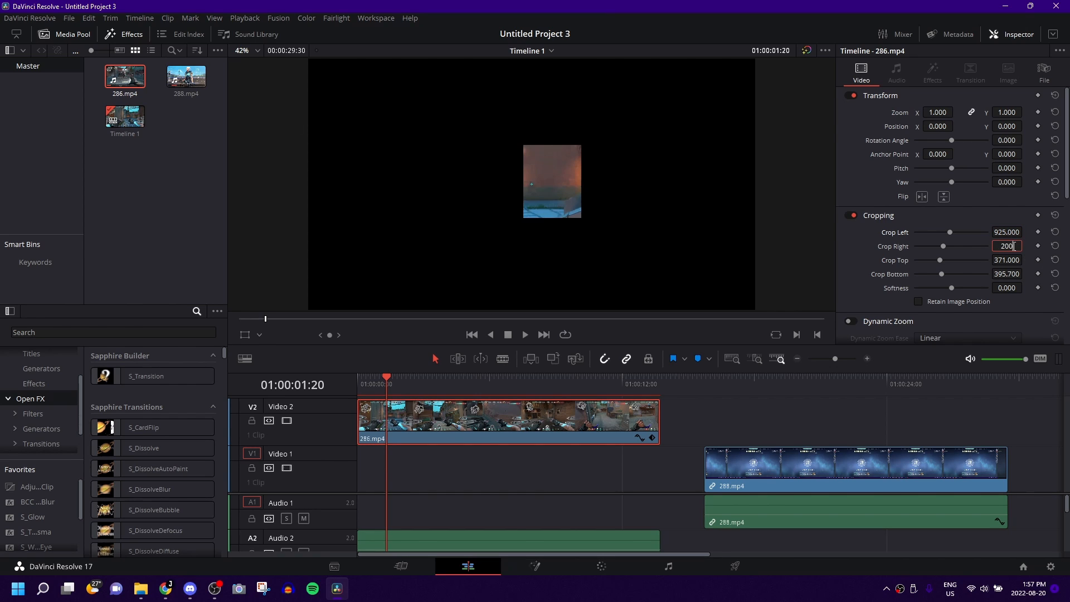
Confirm the smaller Crop Right value to widen the cropped gameplay patch
key("Return")
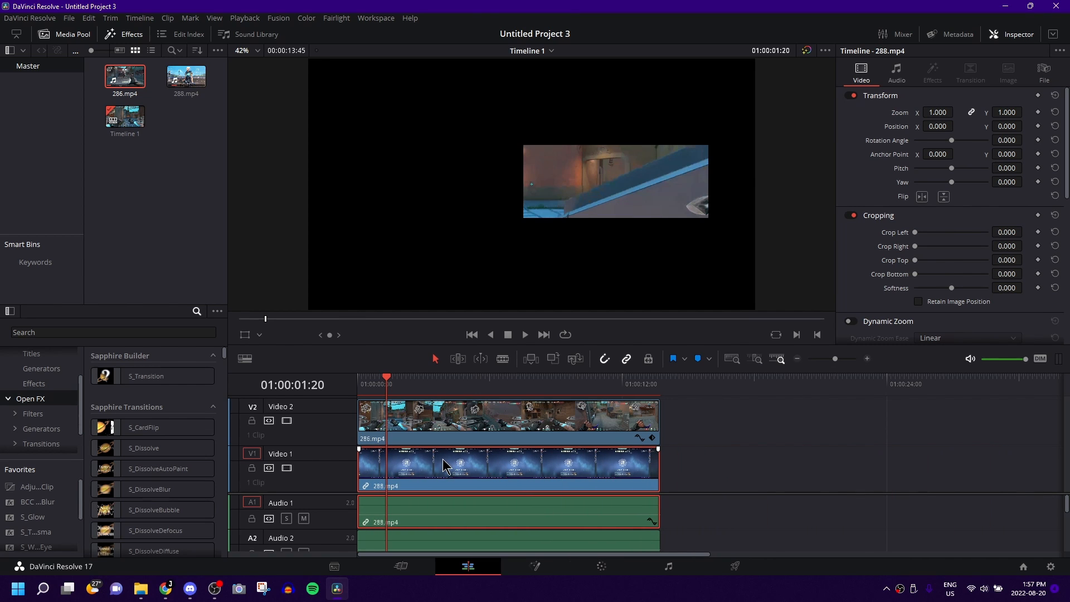
Reselect the 286.mp4 clip on V2 to loosen its crop values
left_click(508, 419)
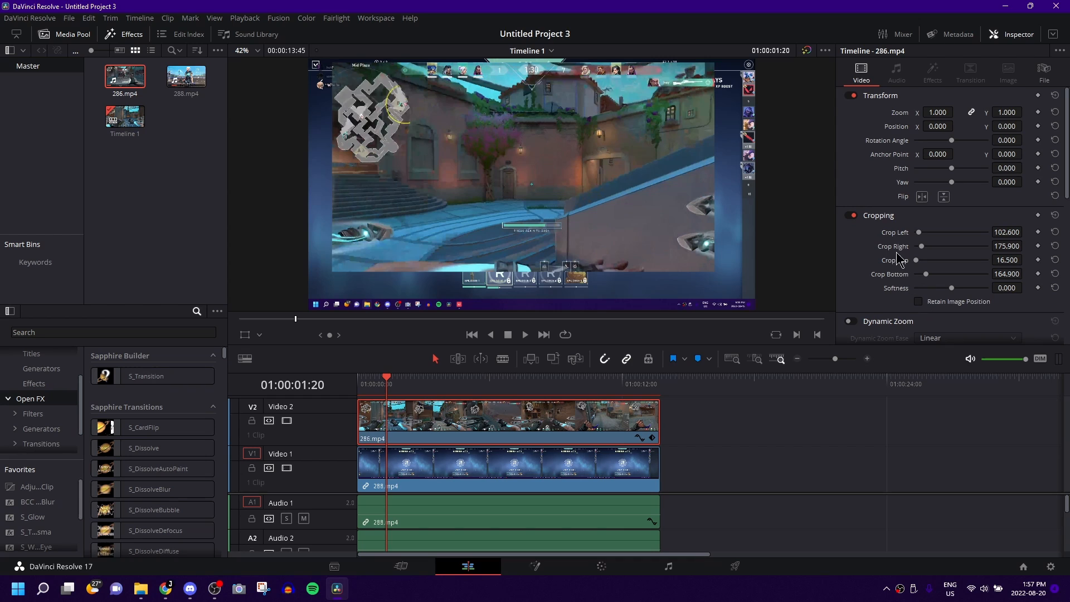
mouse_move(891, 245)
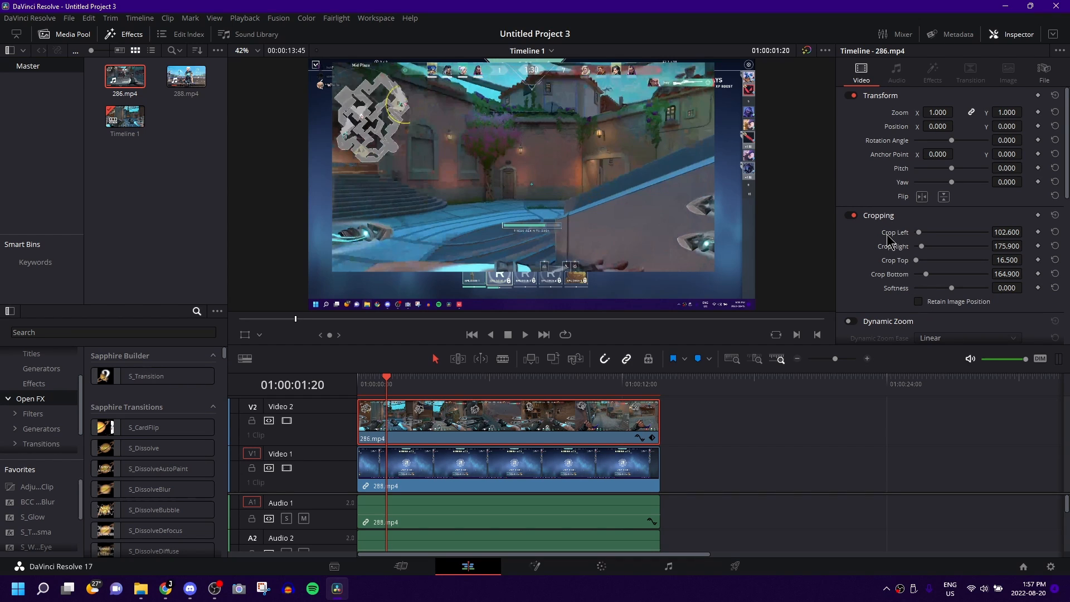